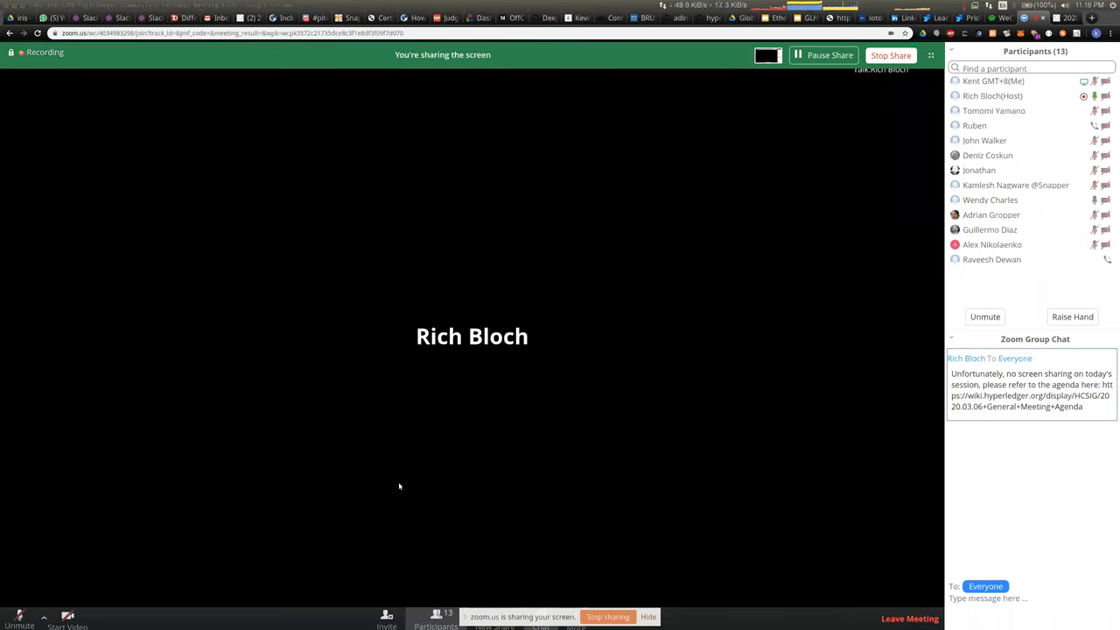
pyautogui.moveTo(201, 570)
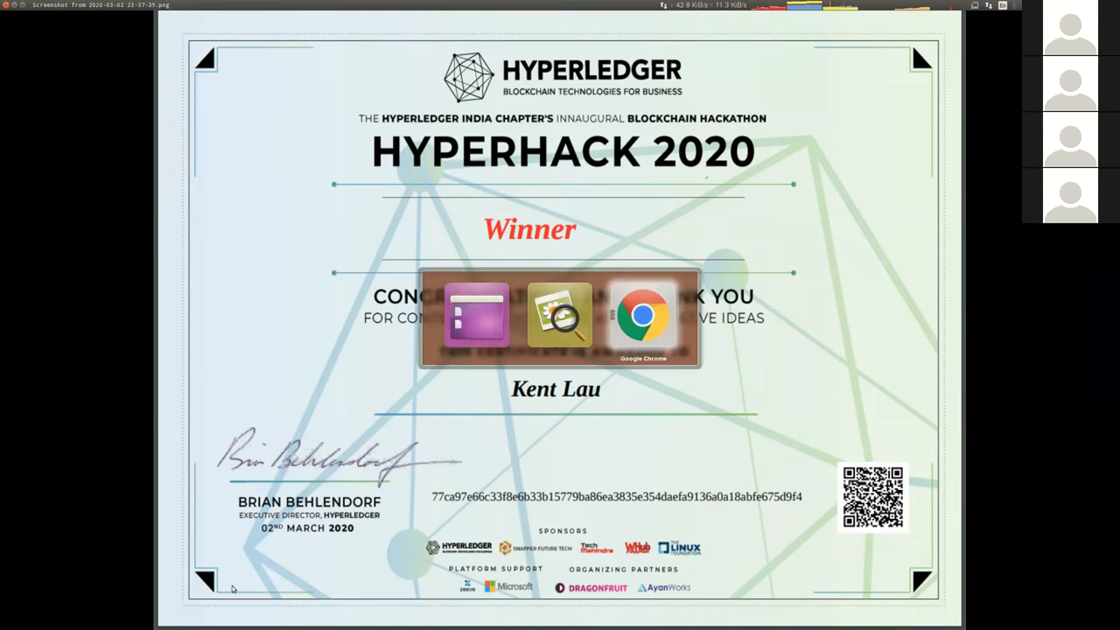
pyautogui.click(643, 315)
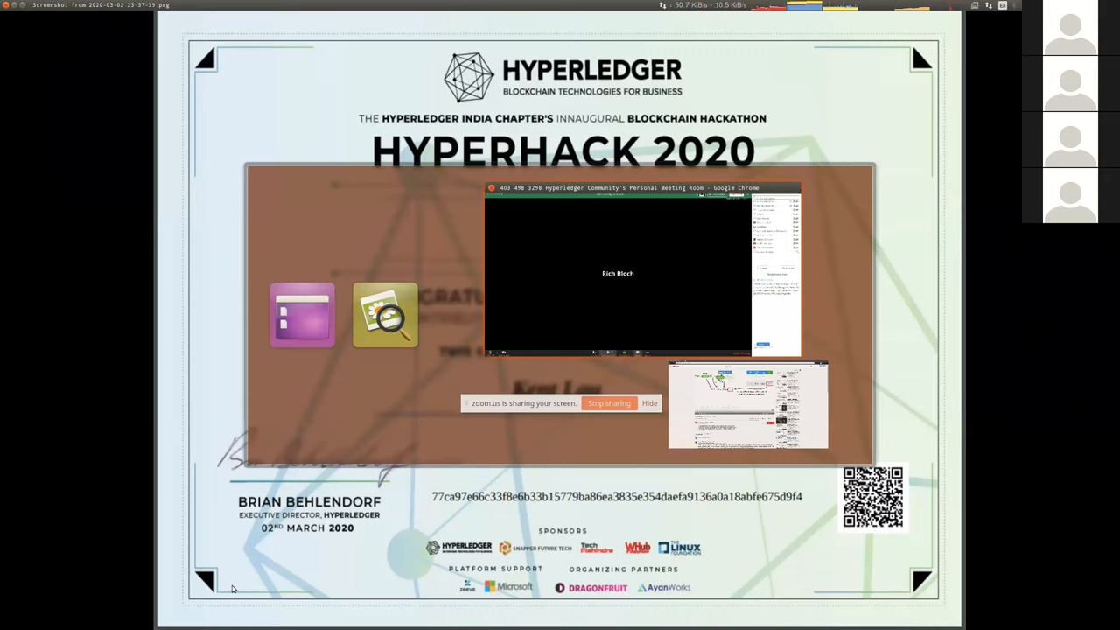